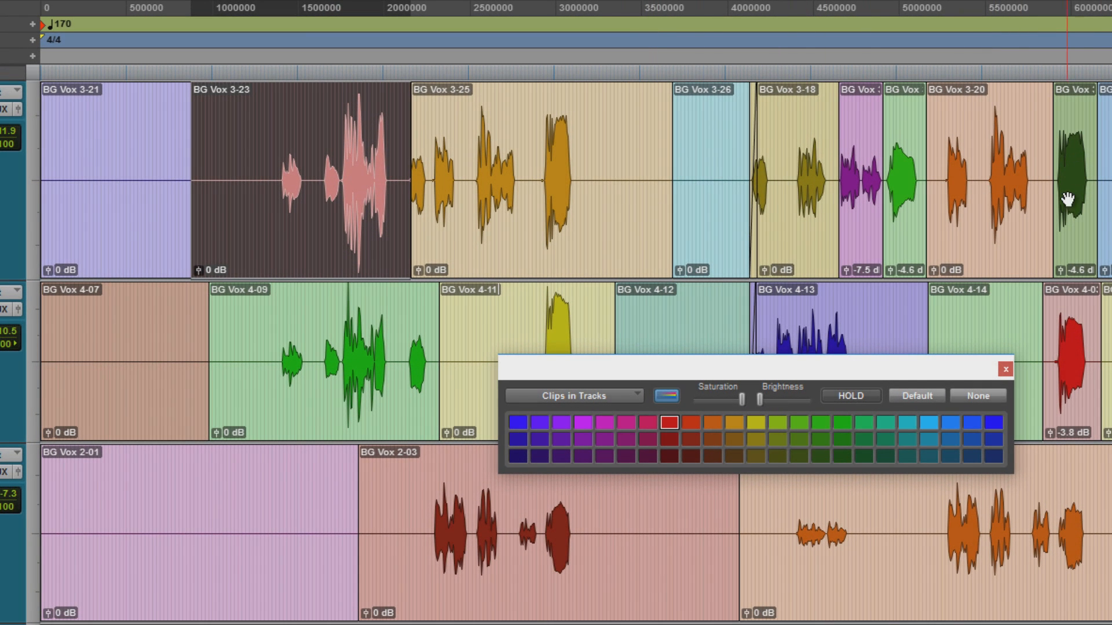
Colour the BG Vox 3-23 and BG Vox 3-18 clips red from the Color Palette
{"action": "left_click", "coordinate": [850, 396]}
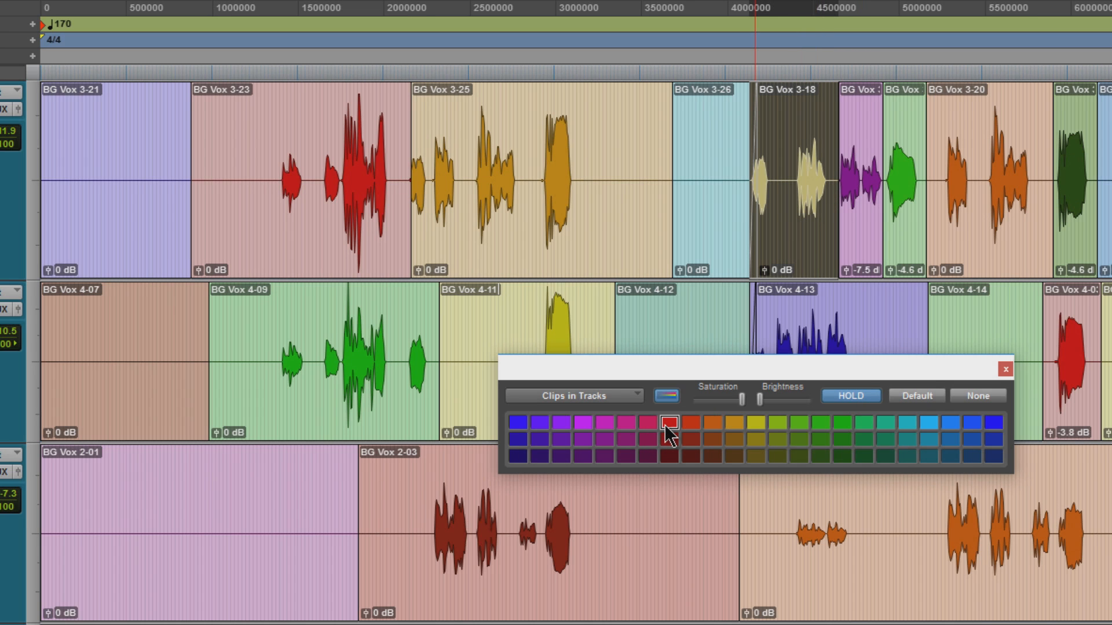
{"action": "left_click", "coordinate": [665, 421]}
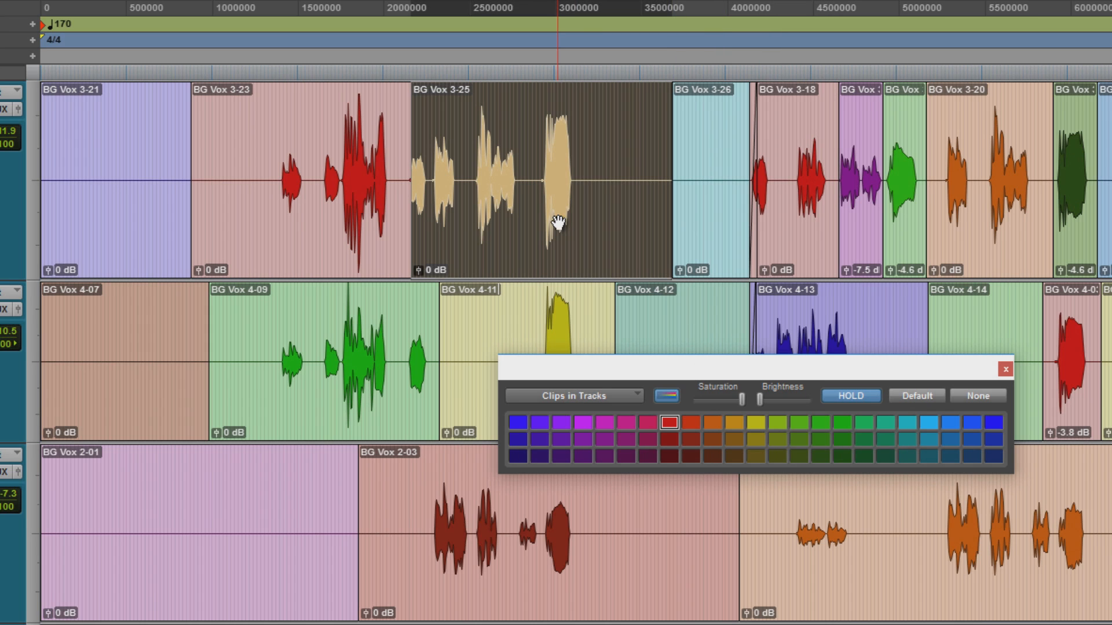
{"action": "mouse_move", "coordinate": [580, 250]}
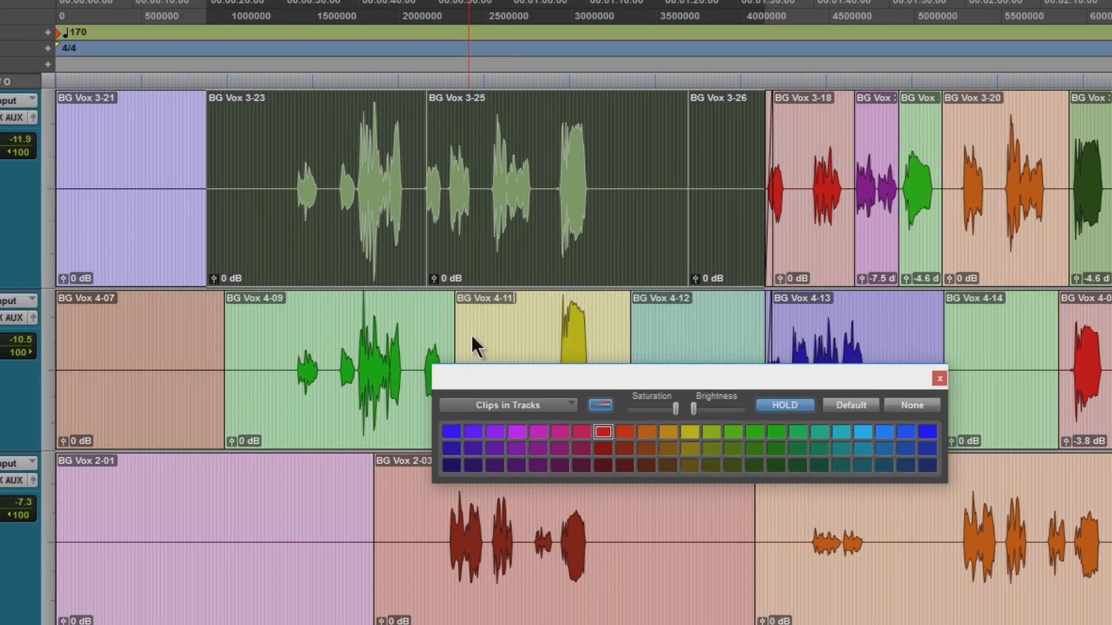
{"action": "left_click", "coordinate": [477, 30]}
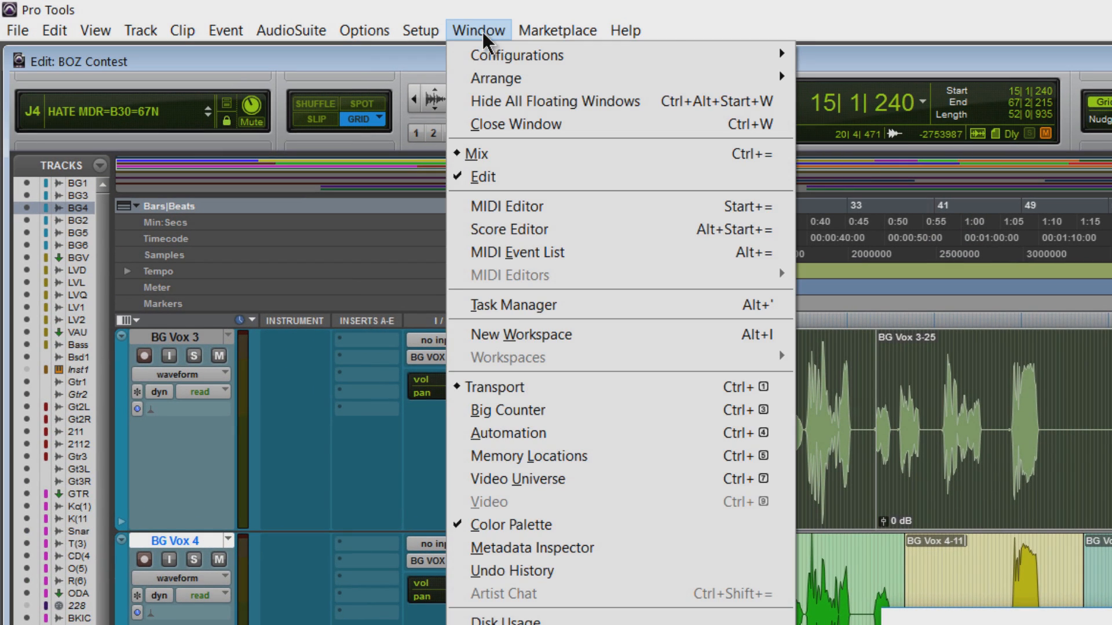
{"action": "left_click", "coordinate": [418, 31]}
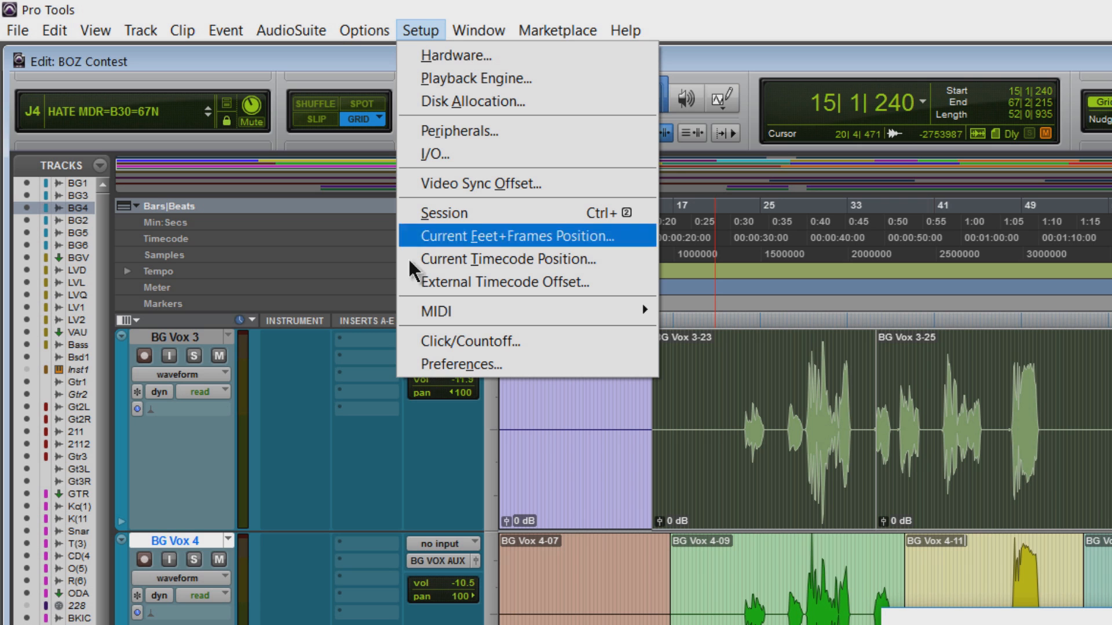
{"action": "left_click", "coordinate": [461, 364]}
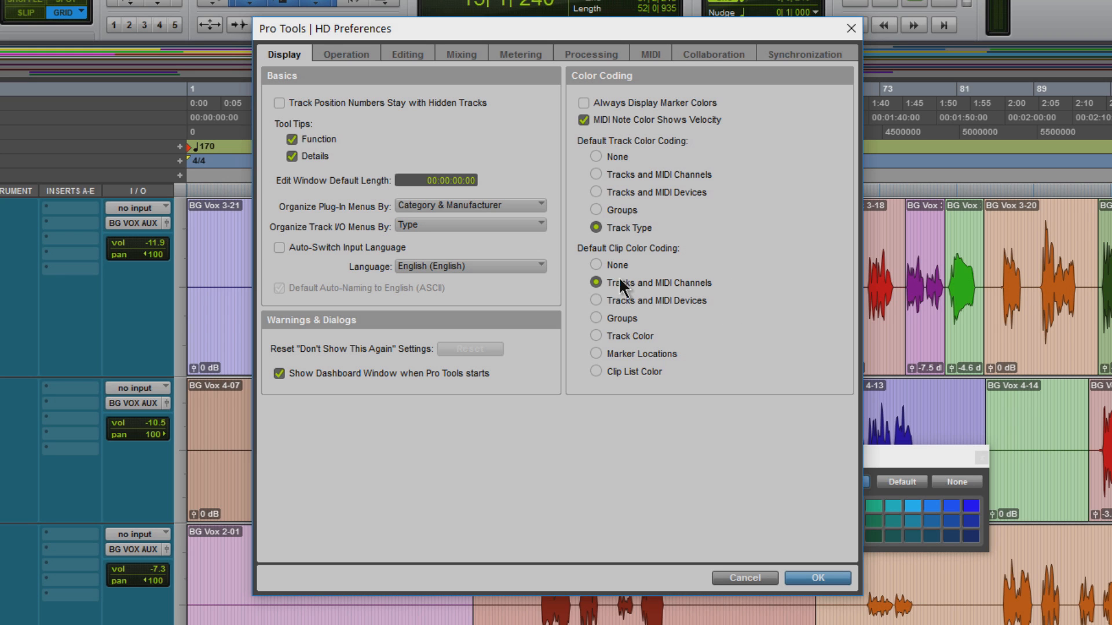
{"action": "mouse_move", "coordinate": [622, 294]}
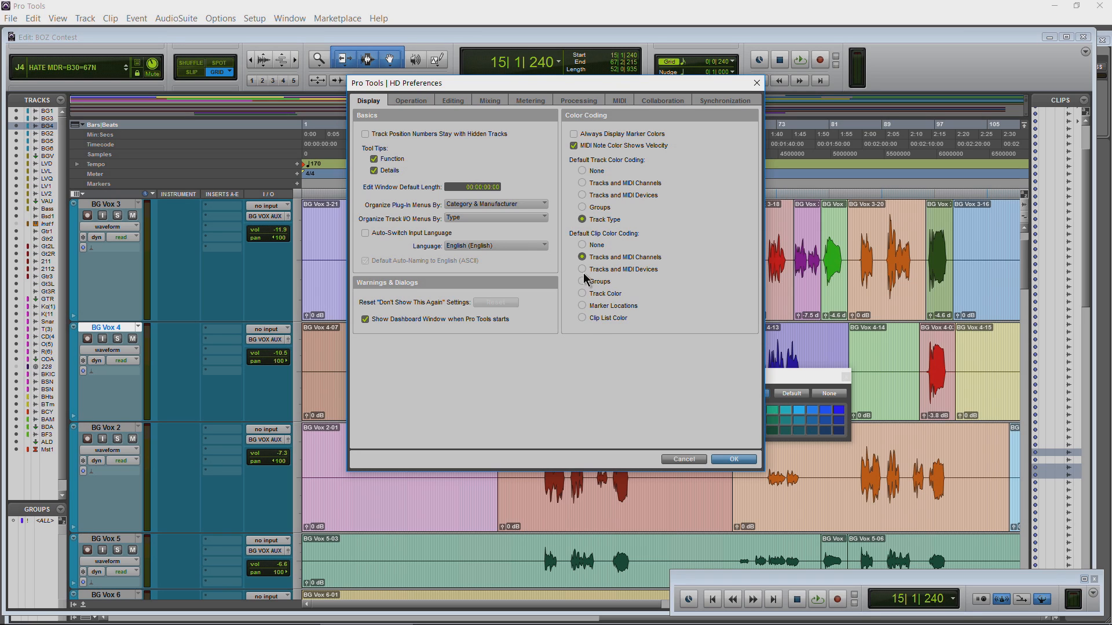
{"action": "left_click", "coordinate": [583, 269]}
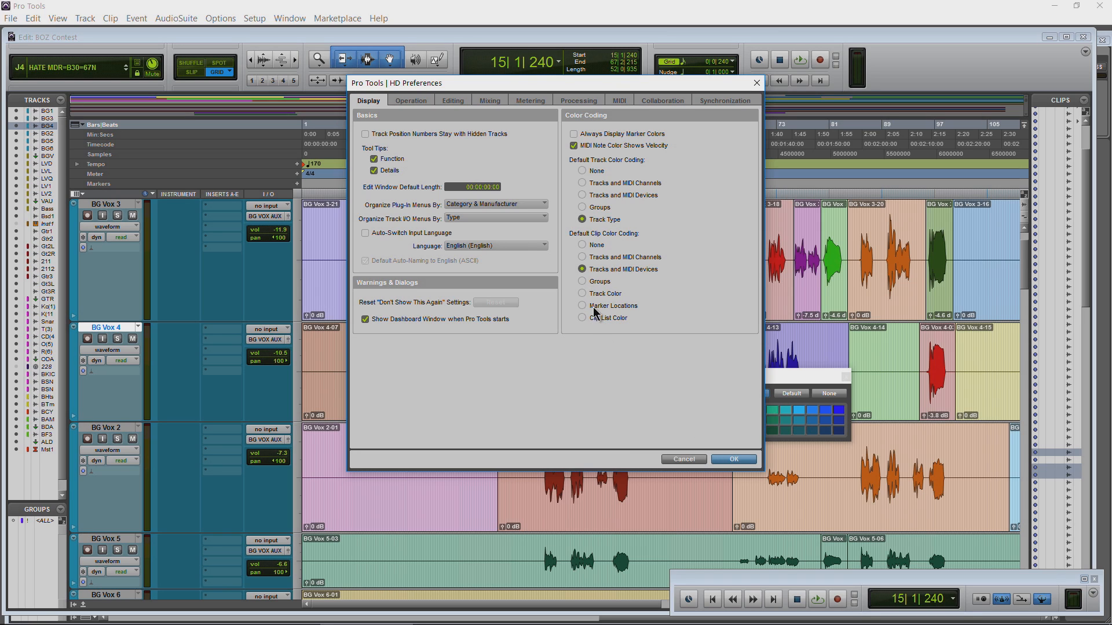
{"action": "left_click", "coordinate": [582, 318]}
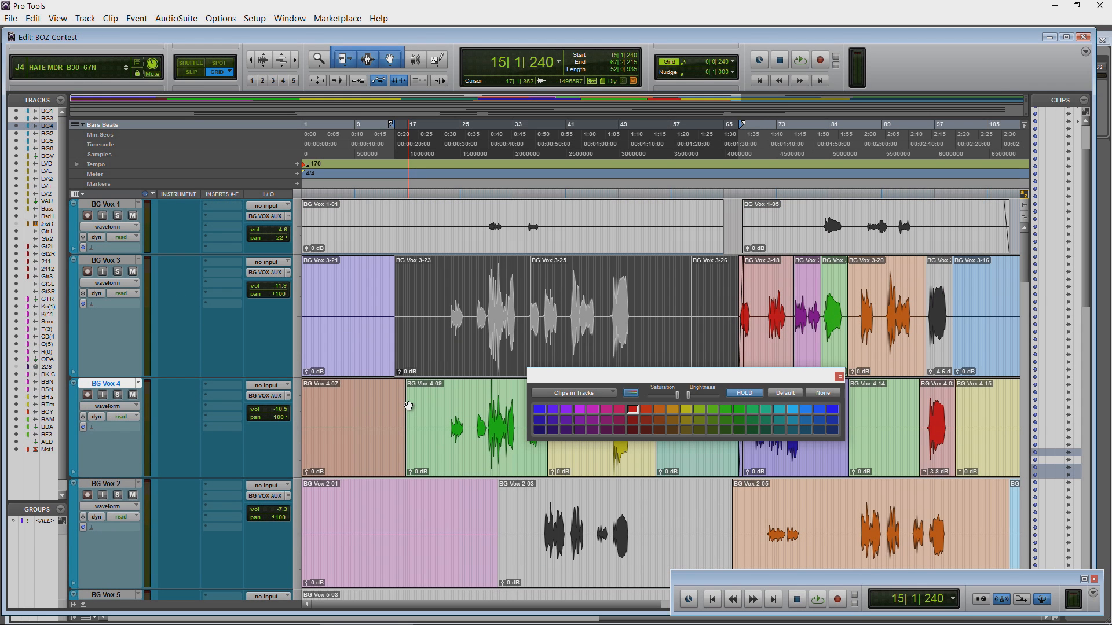
Aim the palette at Clips in Clip List and colour the selected Lead Vox clips green
{"action": "left_click", "coordinate": [572, 392]}
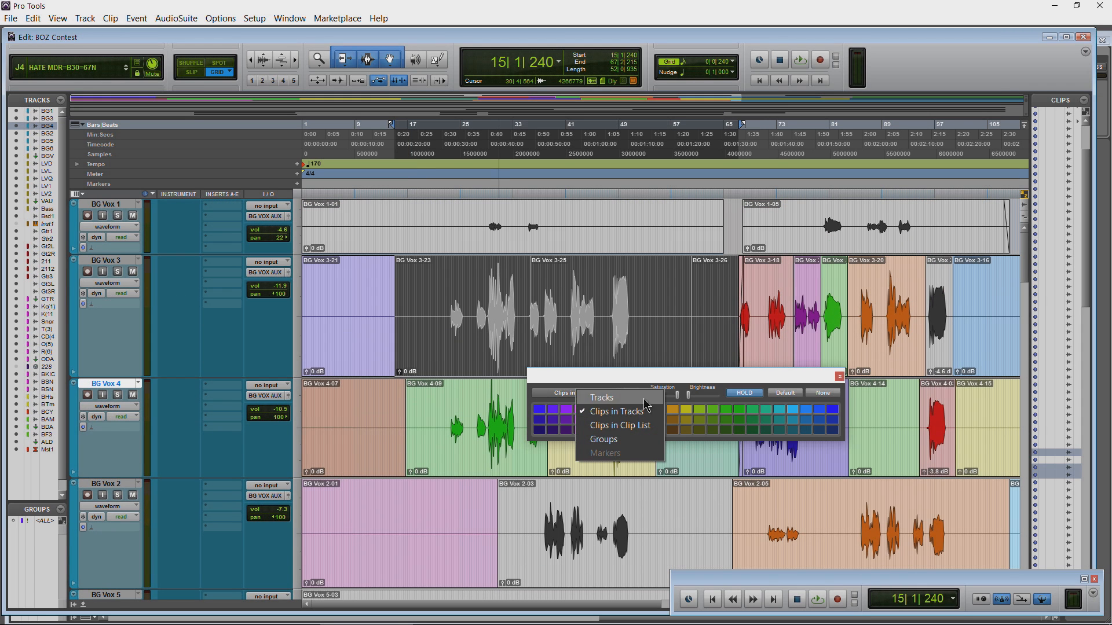
{"action": "mouse_move", "coordinate": [619, 425]}
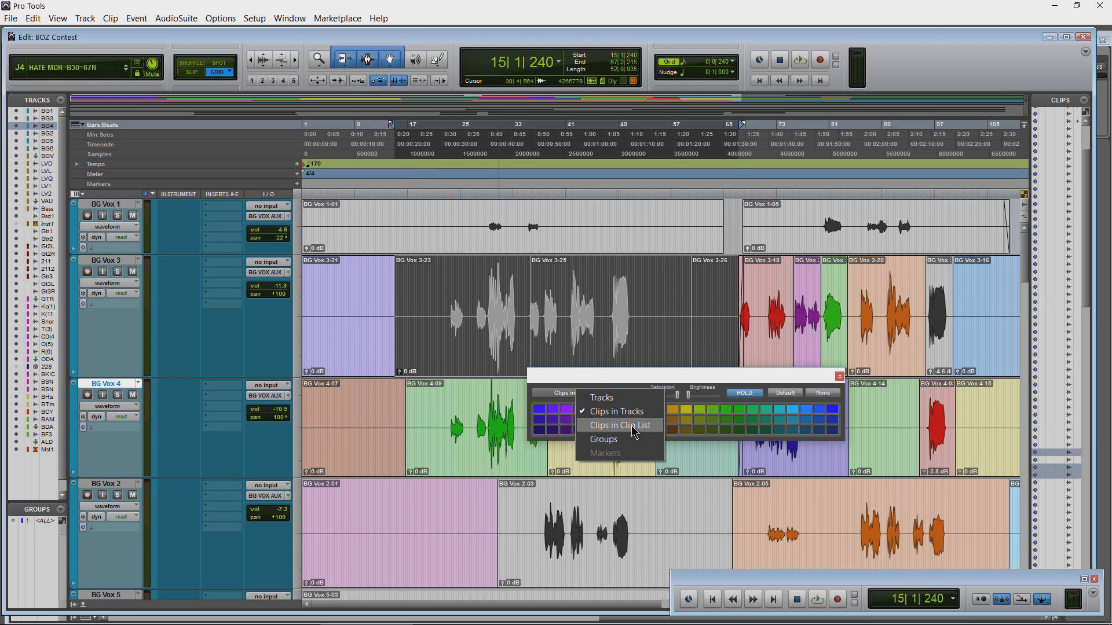
{"action": "left_click", "coordinate": [618, 425]}
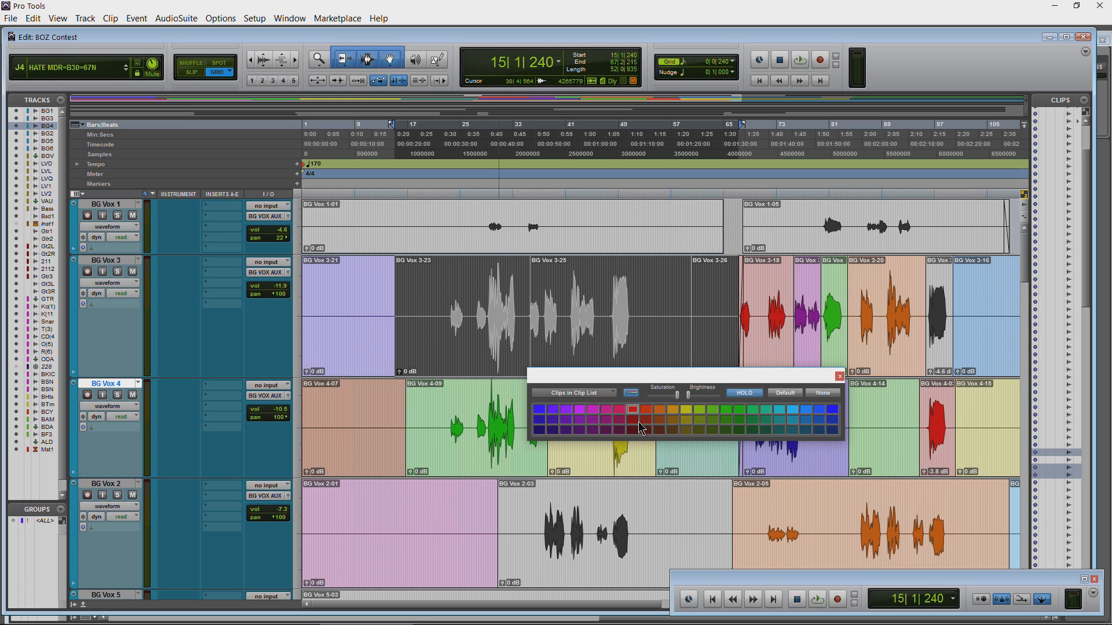
{"action": "left_click", "coordinate": [591, 419]}
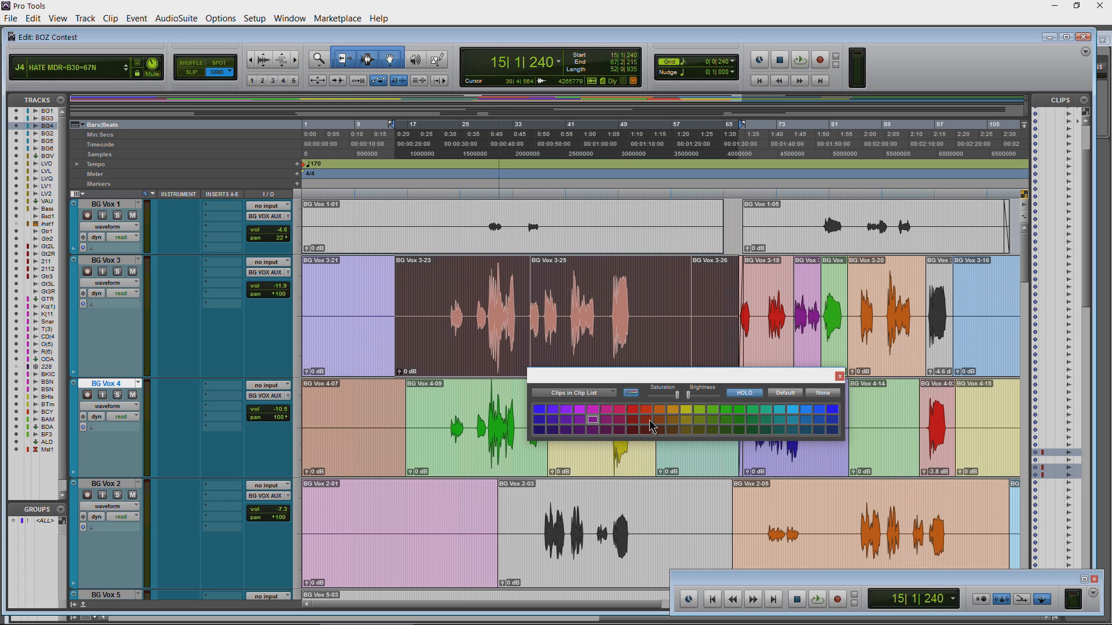
{"action": "left_click", "coordinate": [645, 420]}
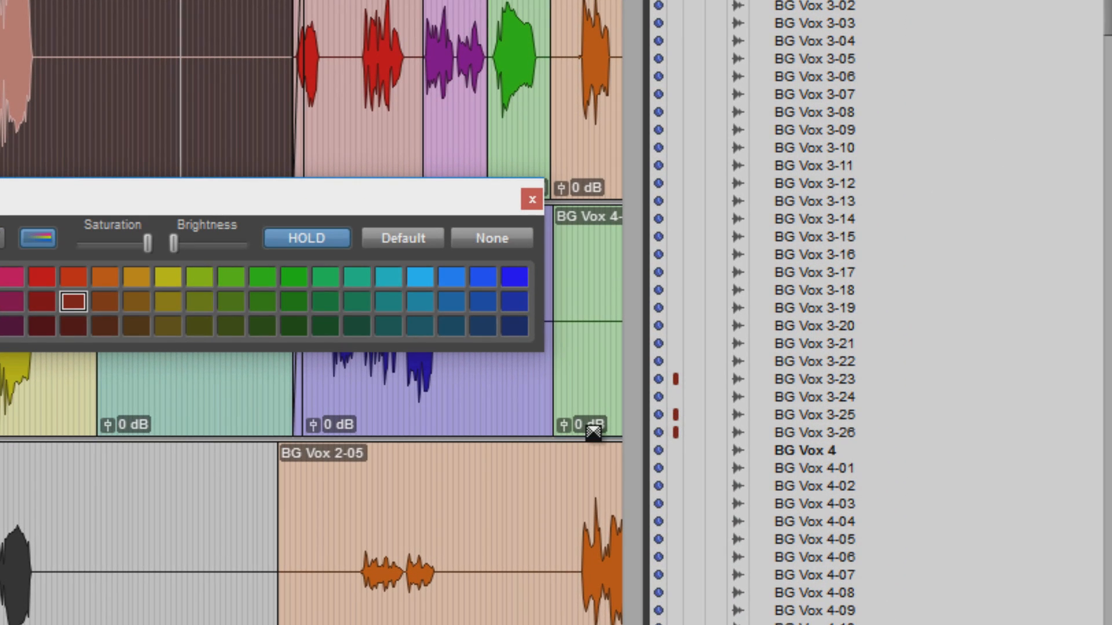
{"action": "mouse_move", "coordinate": [227, 327]}
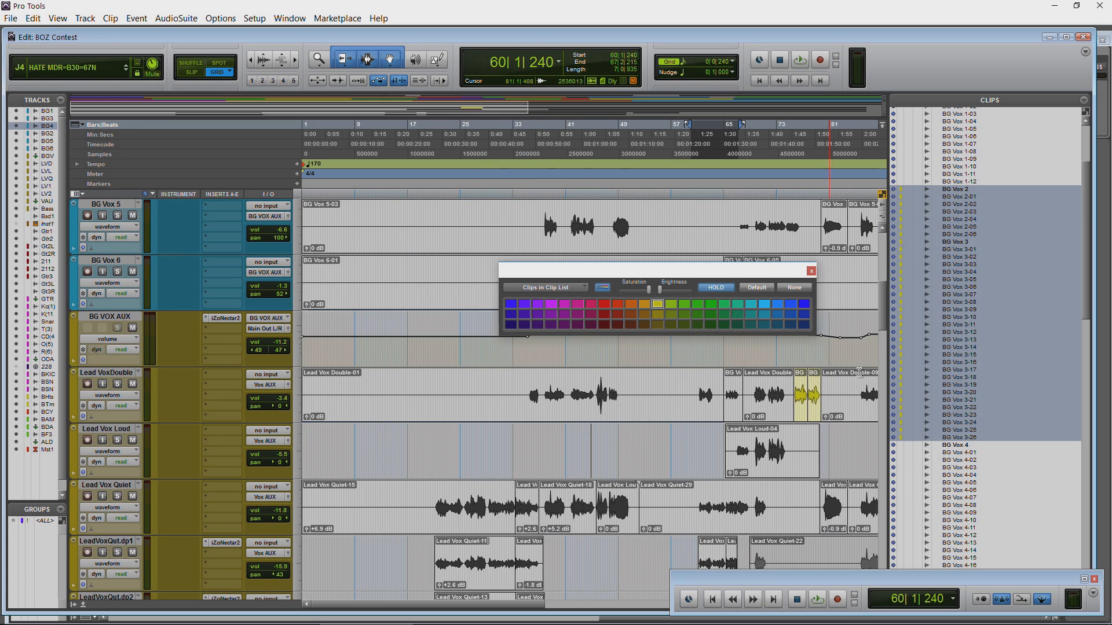
{"action": "scroll", "scroll_direction": "down", "scroll_amount": 3}
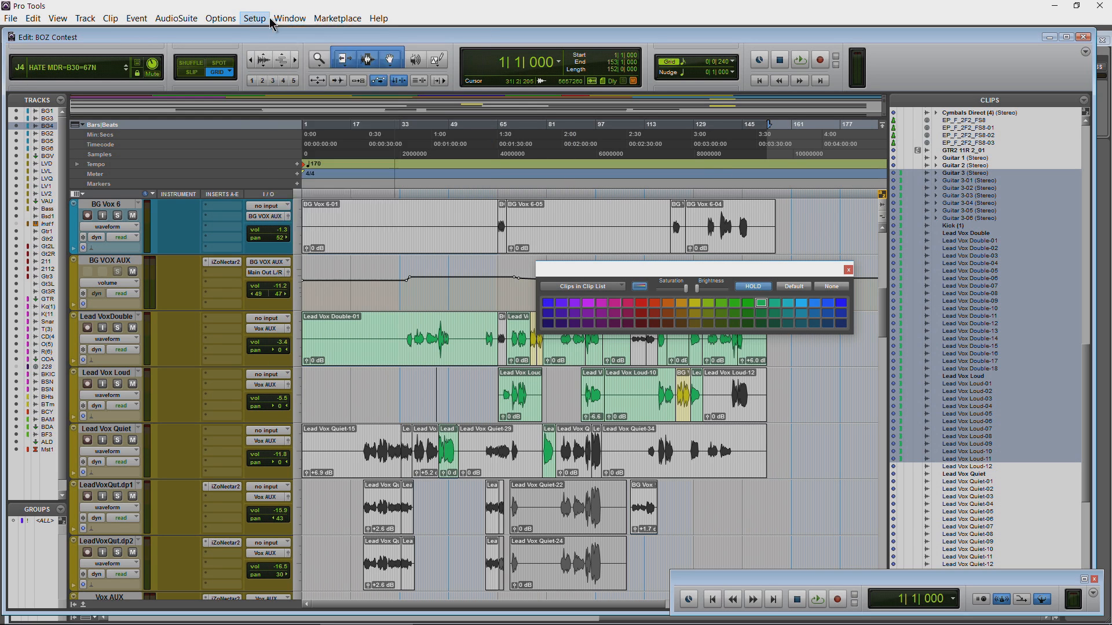
In Display preferences, make clips default to their clip list colour
{"action": "left_click", "coordinate": [253, 17]}
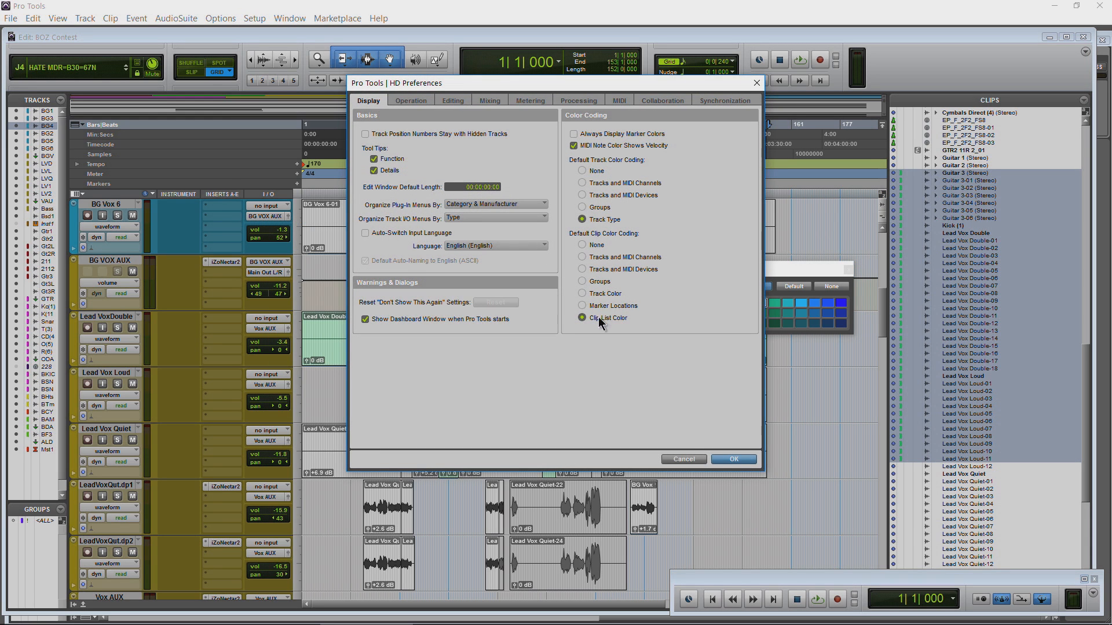
{"action": "left_click", "coordinate": [734, 459]}
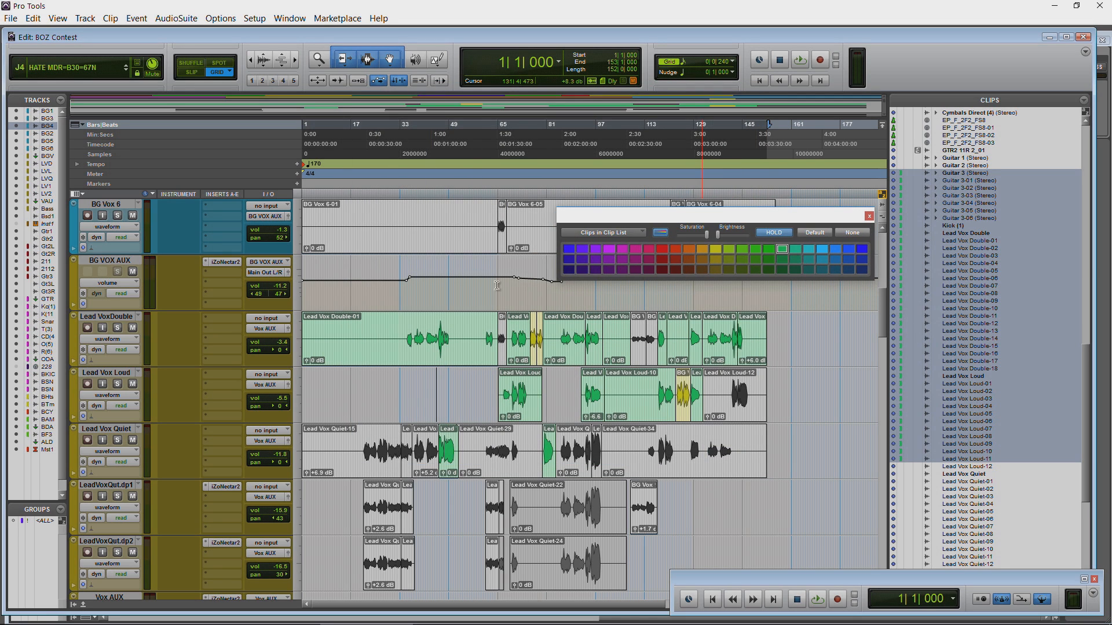
{"action": "left_click", "coordinate": [671, 258]}
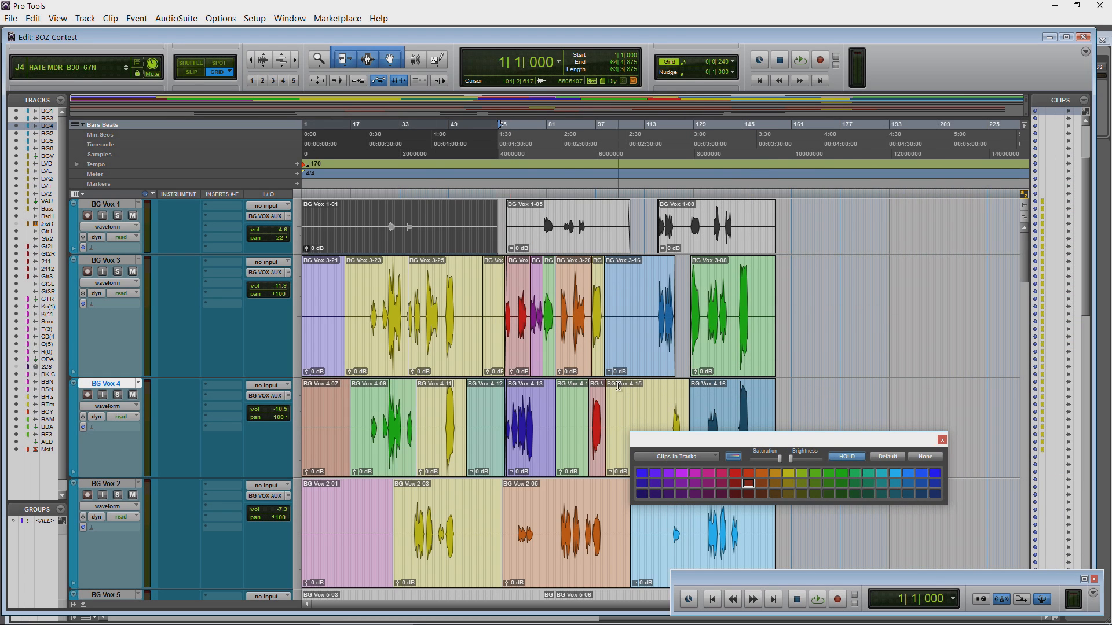
In Setup > Preferences > Display, set Default Clip Color Coding to Tracks and MIDI Channels
{"action": "left_click", "coordinate": [254, 17]}
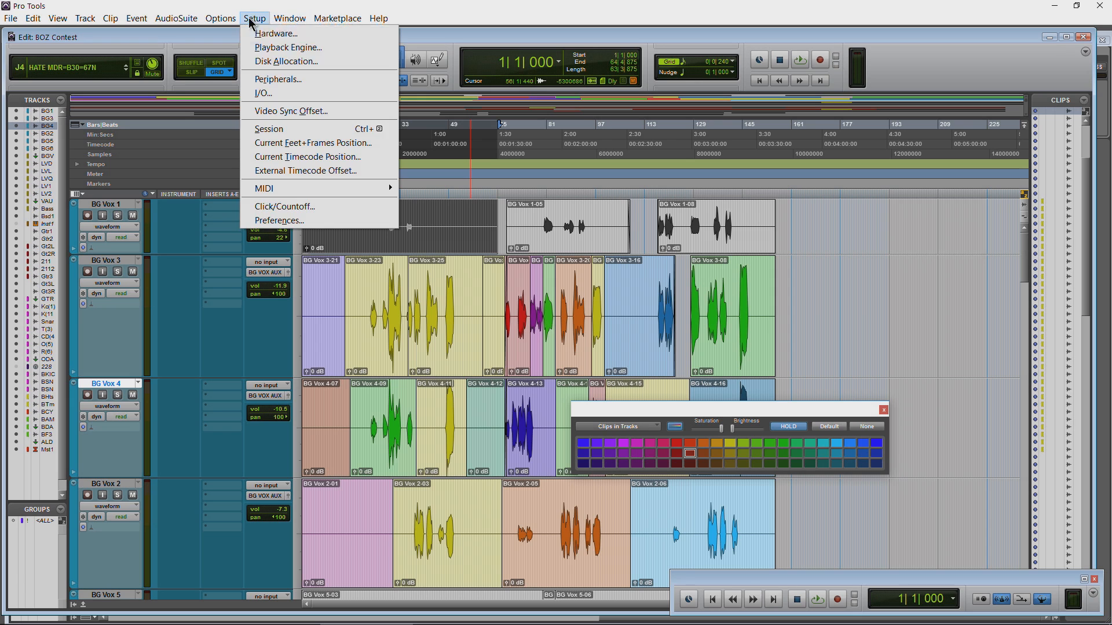
{"action": "left_click", "coordinate": [279, 220]}
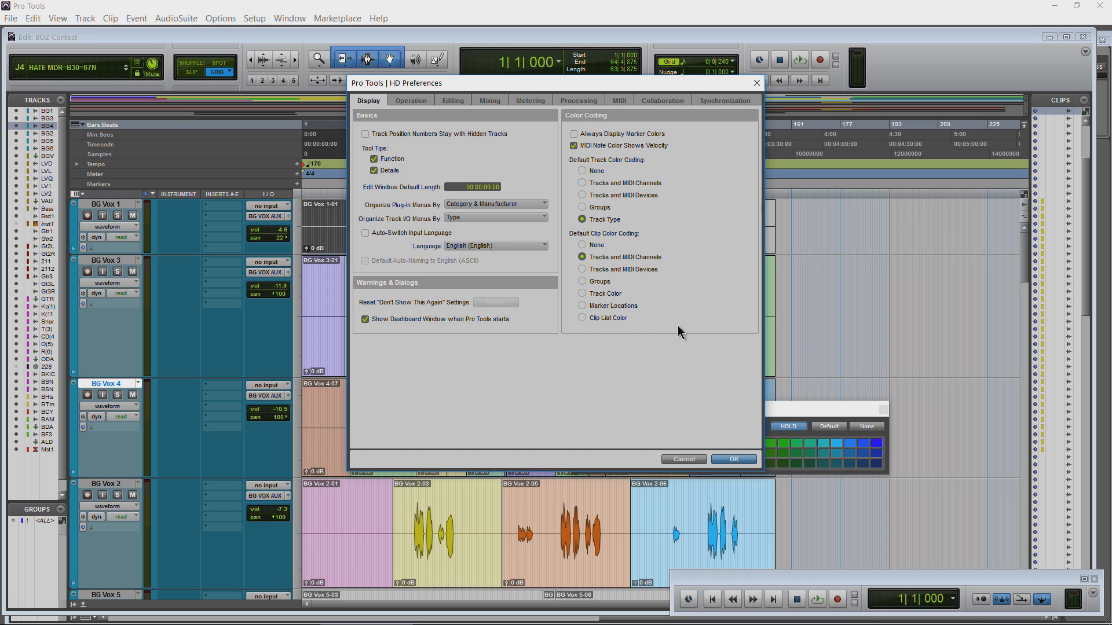
{"action": "left_click", "coordinate": [732, 459]}
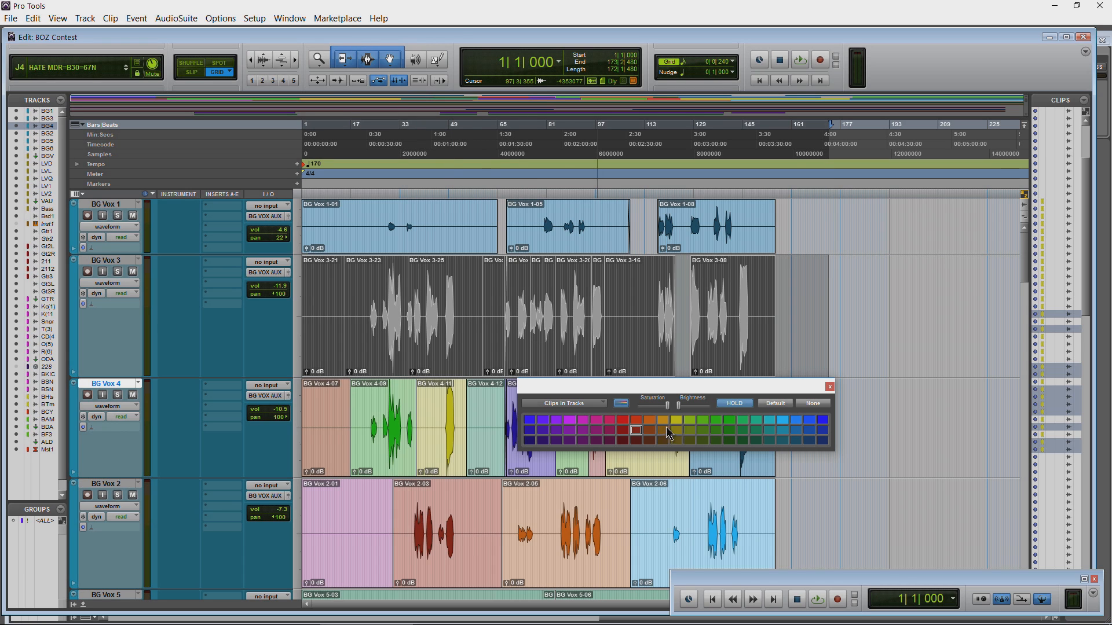
Colour the selected BG Vox 3 clips yellow and arm HOLD to keep that colour
{"action": "left_click", "coordinate": [674, 424]}
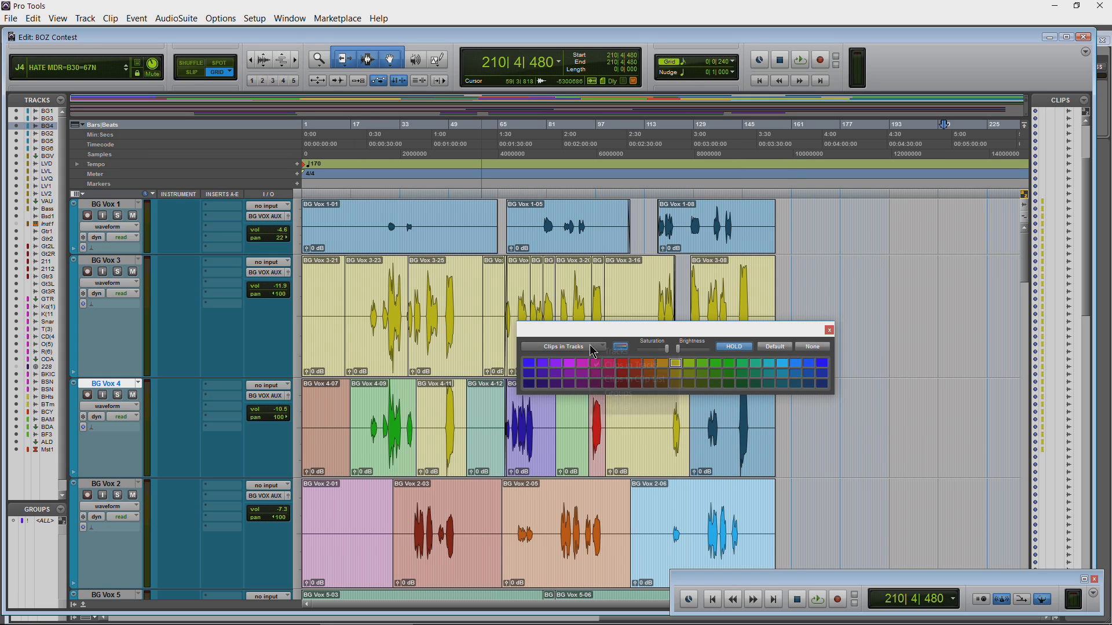
{"action": "left_click", "coordinate": [563, 346]}
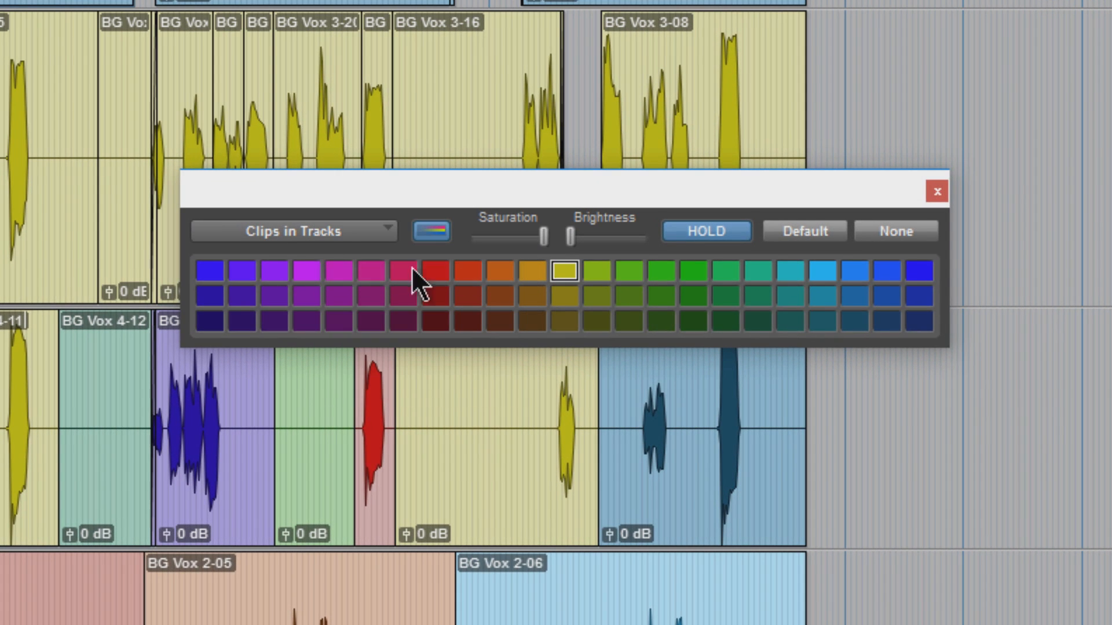
{"action": "mouse_move", "coordinate": [497, 274]}
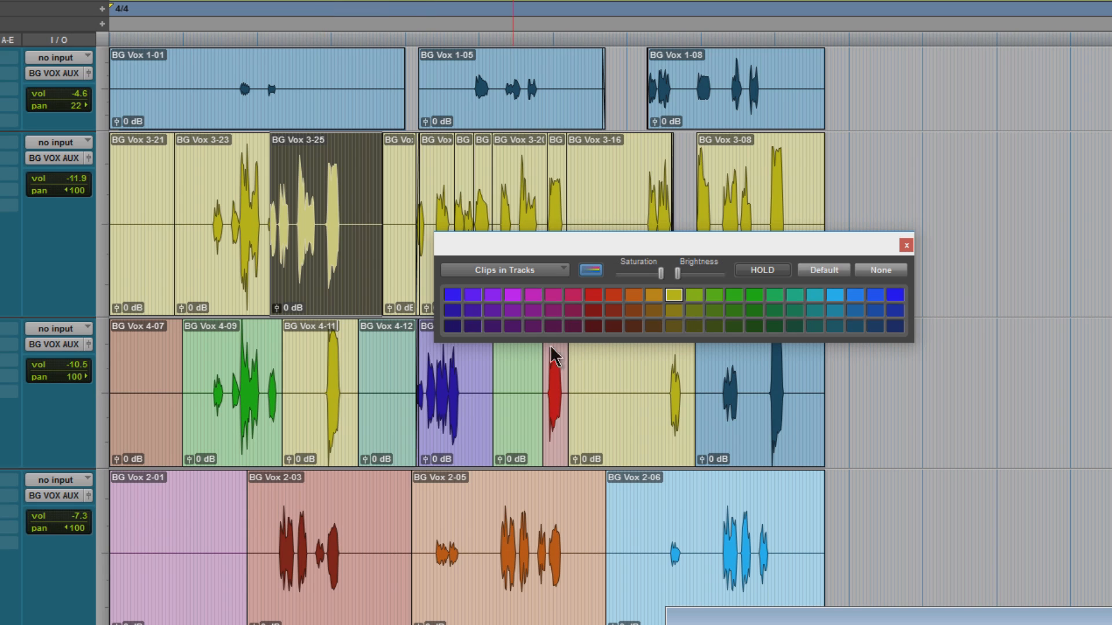
{"action": "mouse_move", "coordinate": [233, 447]}
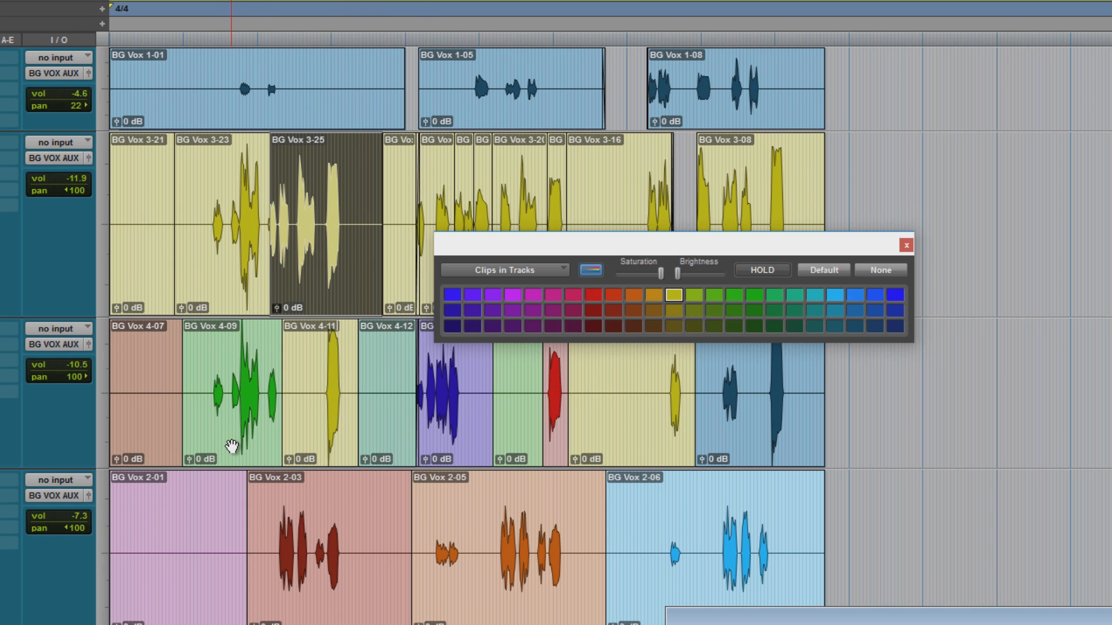
Paint the green BG Vox 4-09 and the lavender BG Vox 4 clip yellow, then pick BG Vox 3-23
{"action": "left_click", "coordinate": [736, 300]}
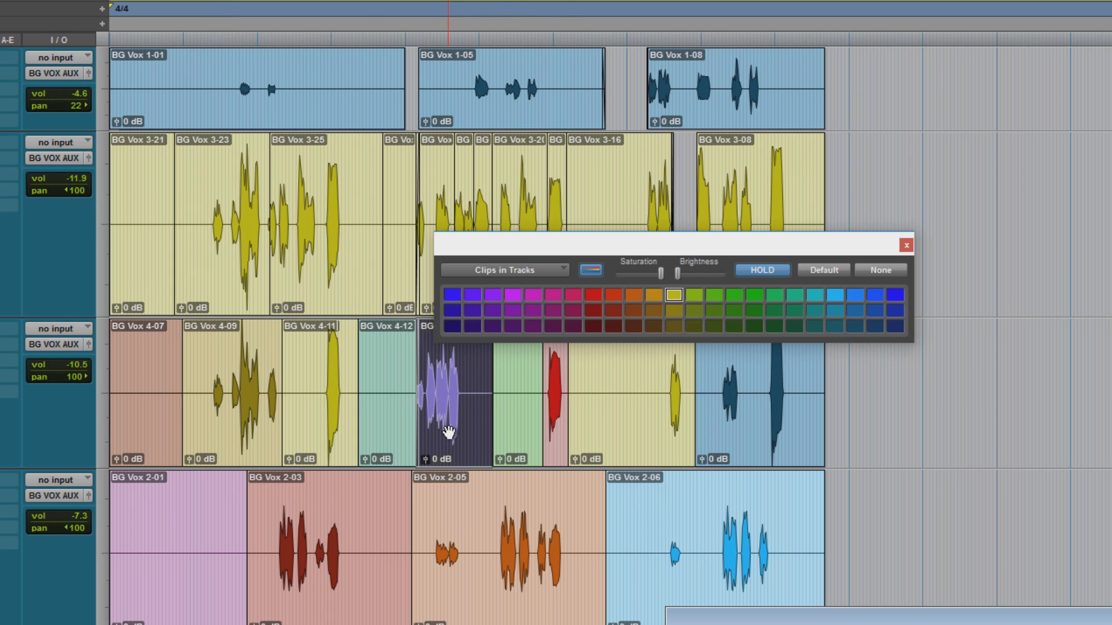
{"action": "mouse_move", "coordinate": [671, 315]}
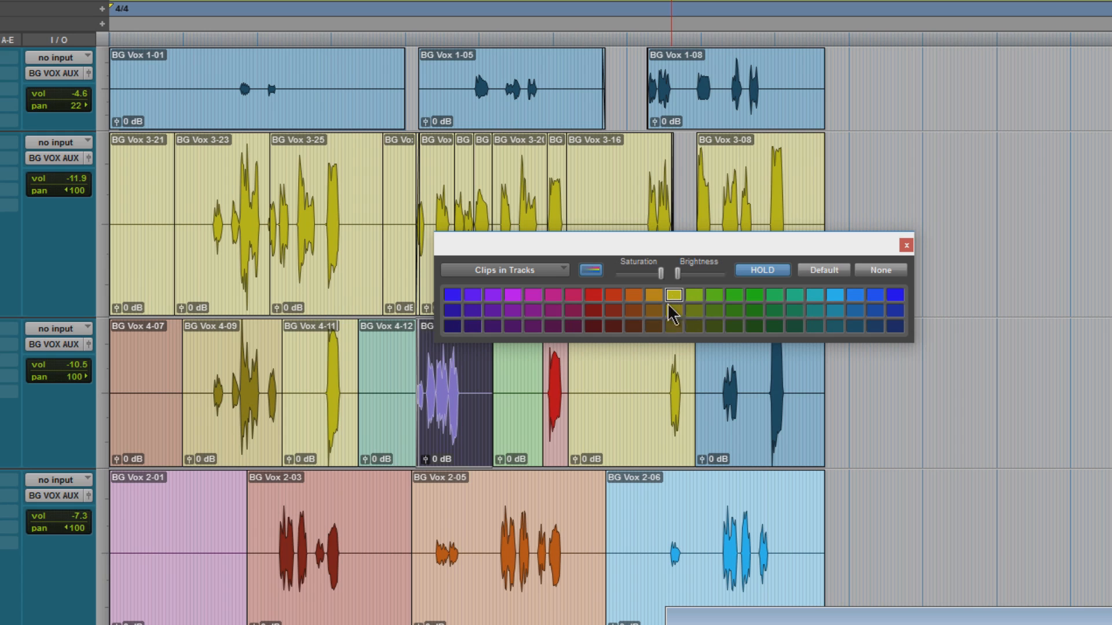
{"action": "left_click", "coordinate": [672, 294]}
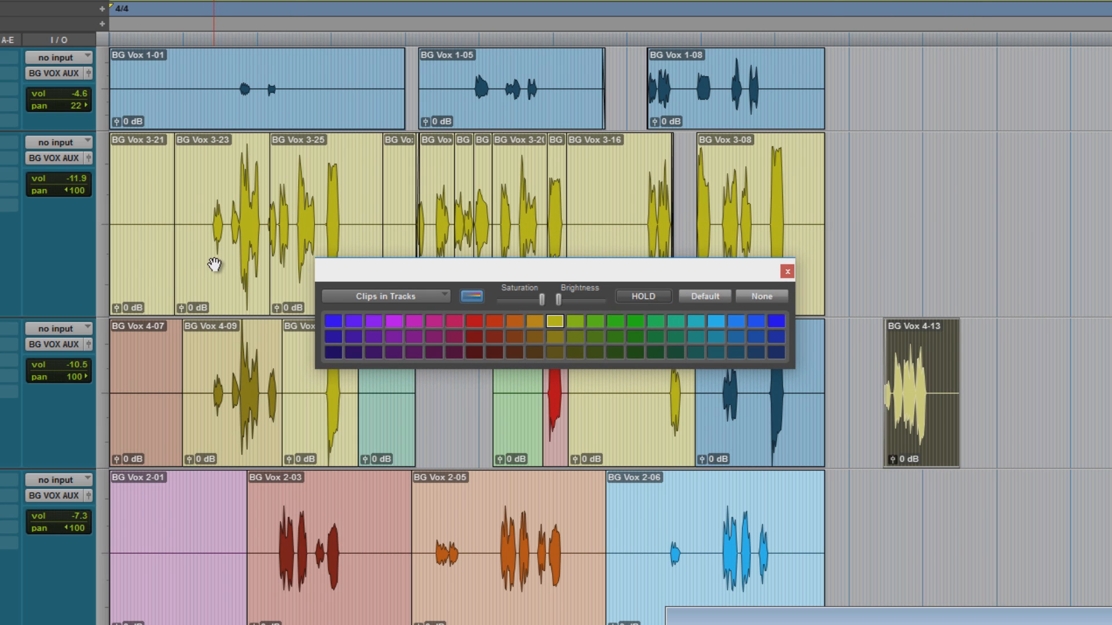
{"action": "left_click", "coordinate": [484, 363]}
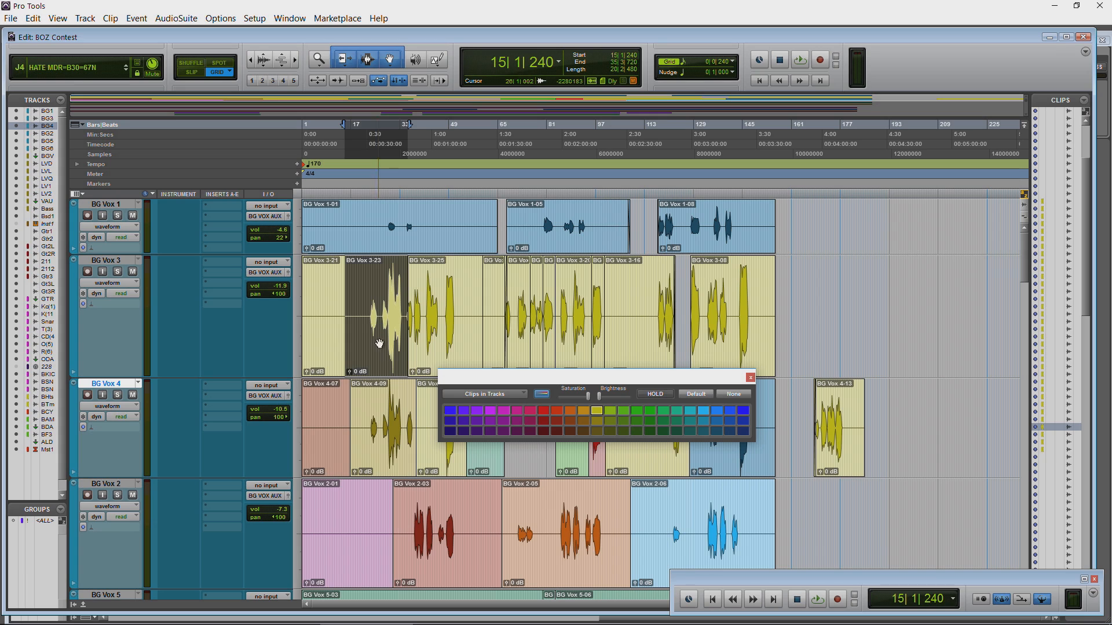
Colour BG Vox 3-23 orange and BG Vox 3-25 magenta
{"action": "left_click", "coordinate": [569, 421]}
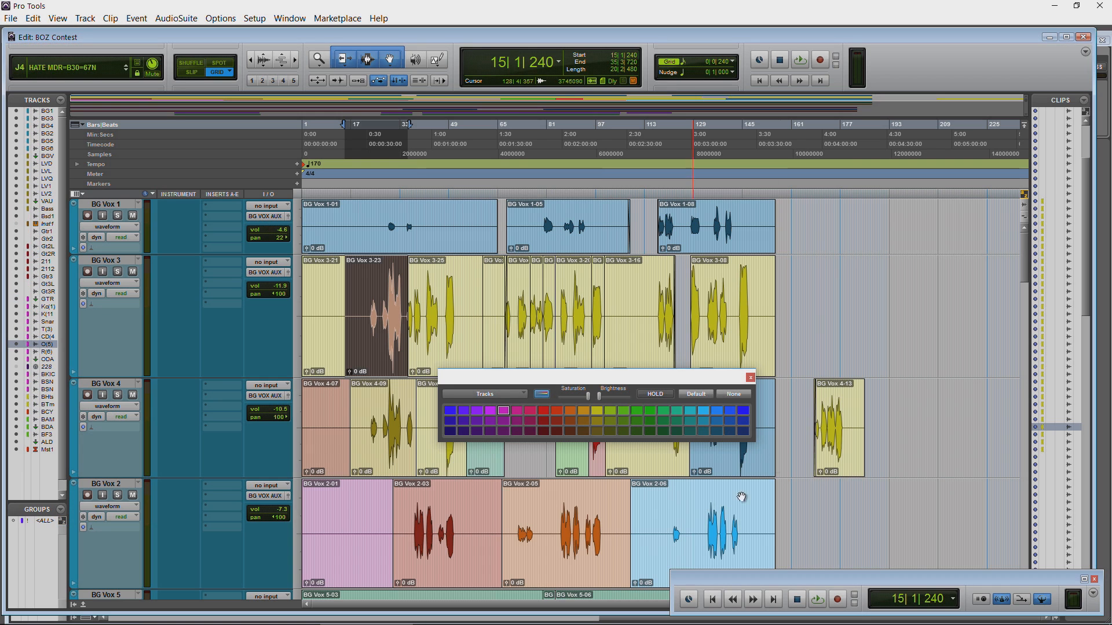
{"action": "left_click", "coordinate": [749, 376]}
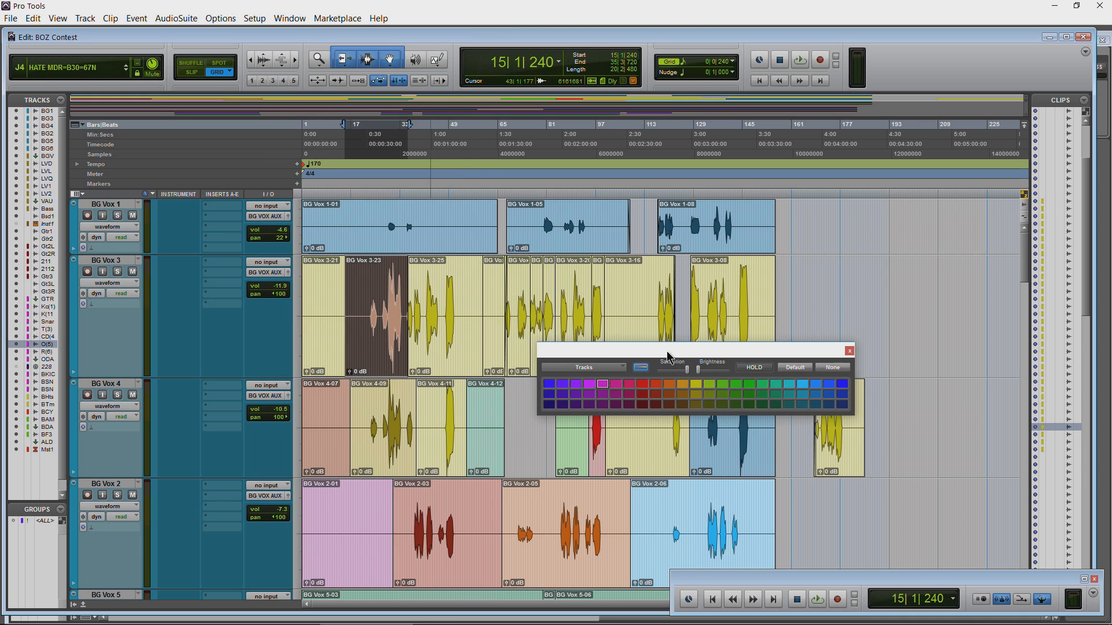
Aim the palette's colouring at Clips in Tracks again
{"action": "left_click", "coordinate": [581, 367]}
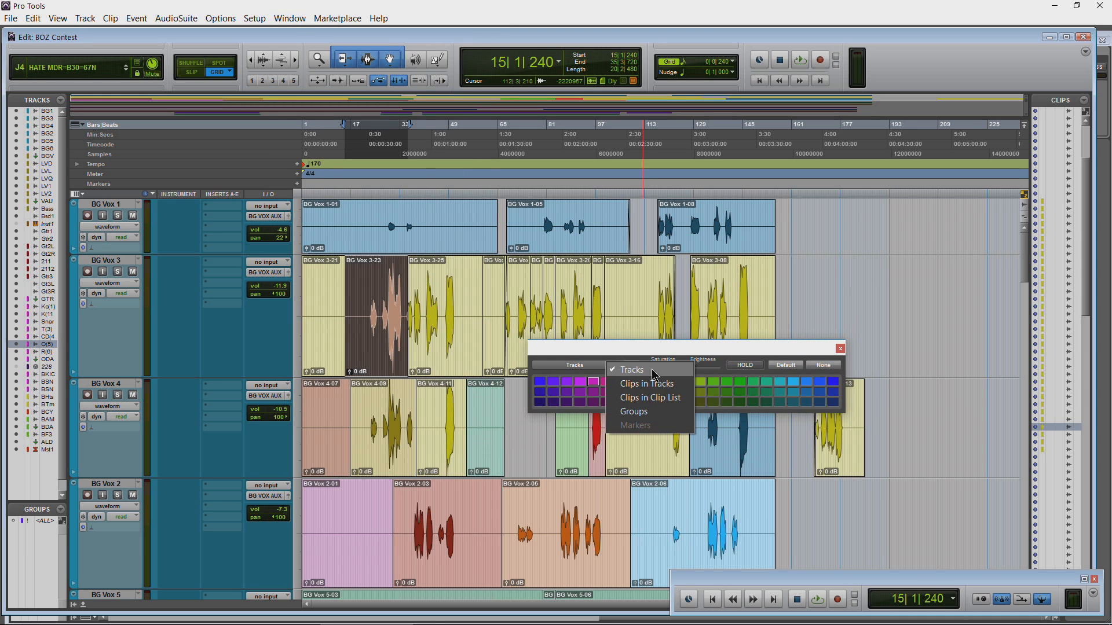
{"action": "left_click", "coordinate": [646, 383]}
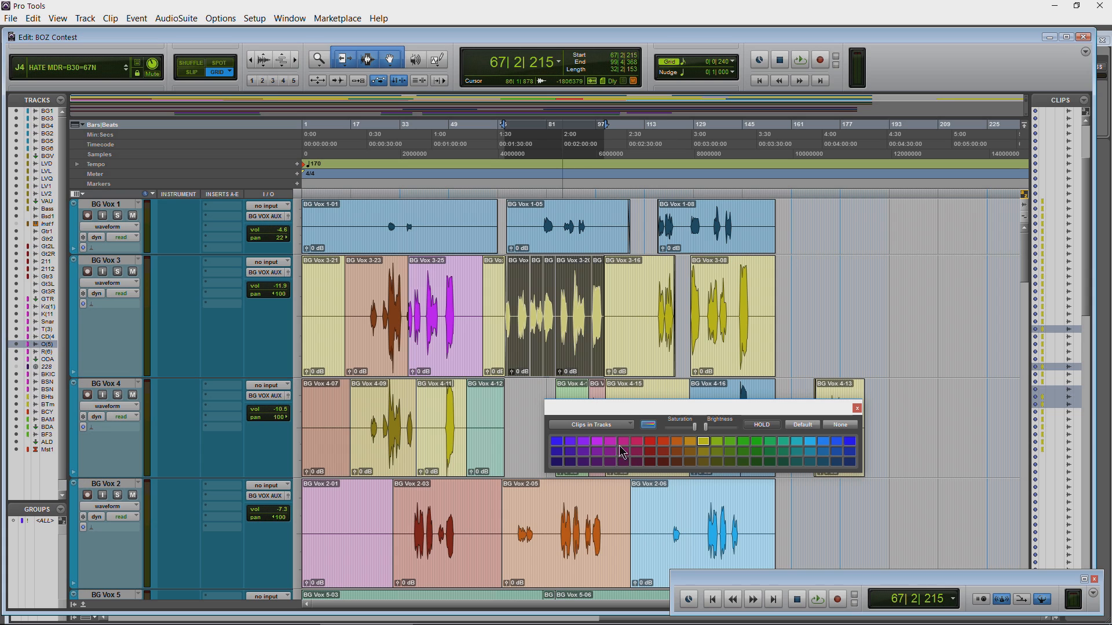
Colour the BG Vox 3 group magenta, the BG Vox 3-08 copies green, cyan, green and purple, and BG Vox 1-01 yellow
{"action": "left_click", "coordinate": [623, 441]}
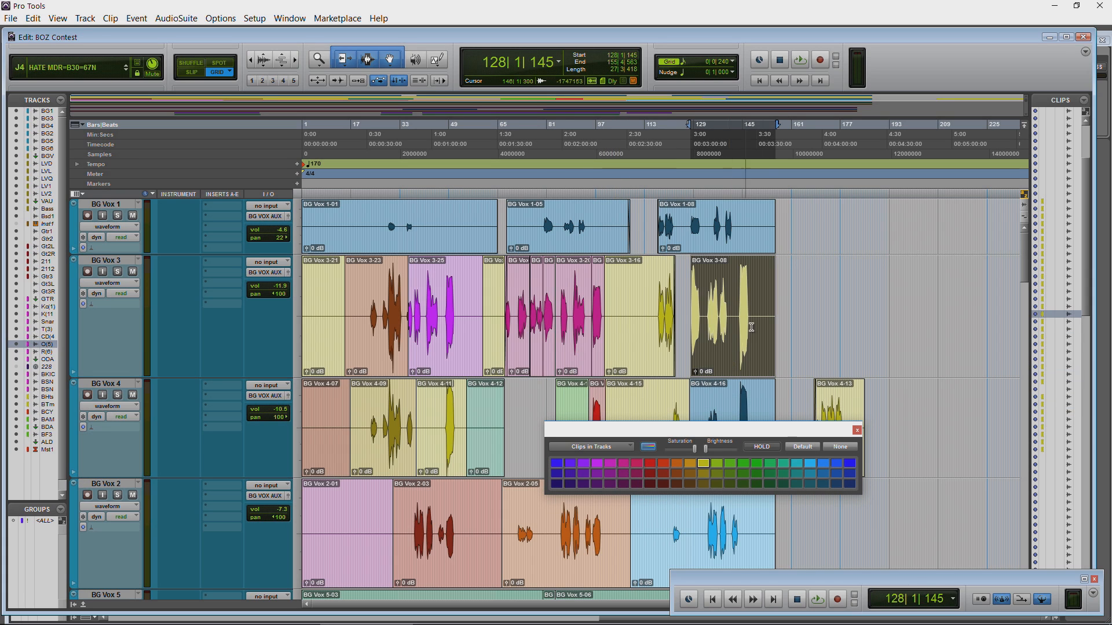
{"action": "left_click", "coordinate": [756, 462]}
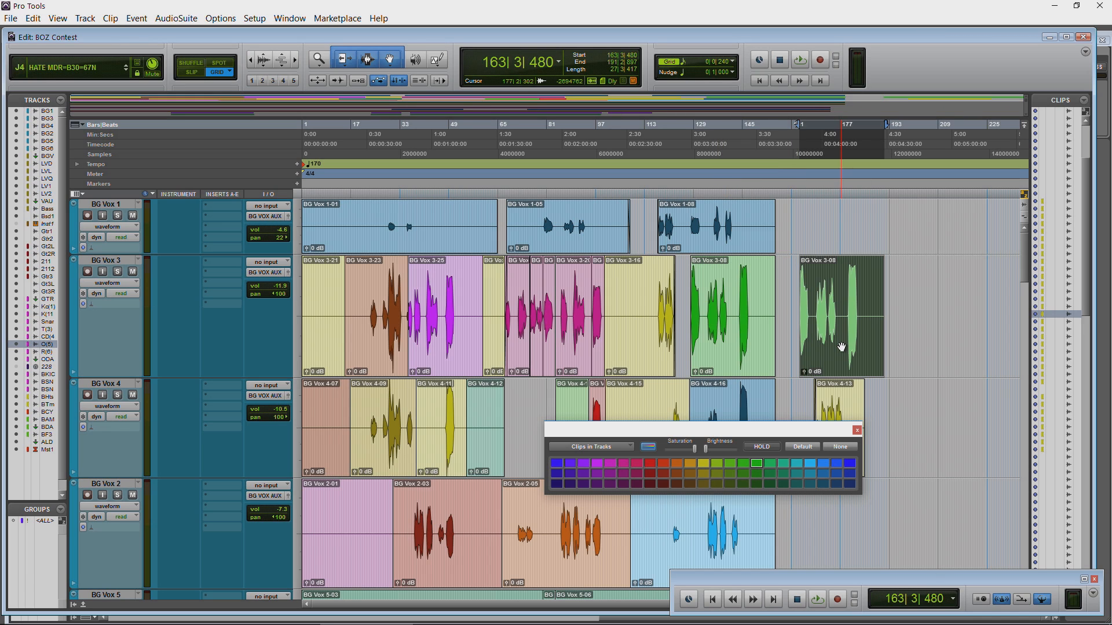
{"action": "left_click", "coordinate": [806, 463]}
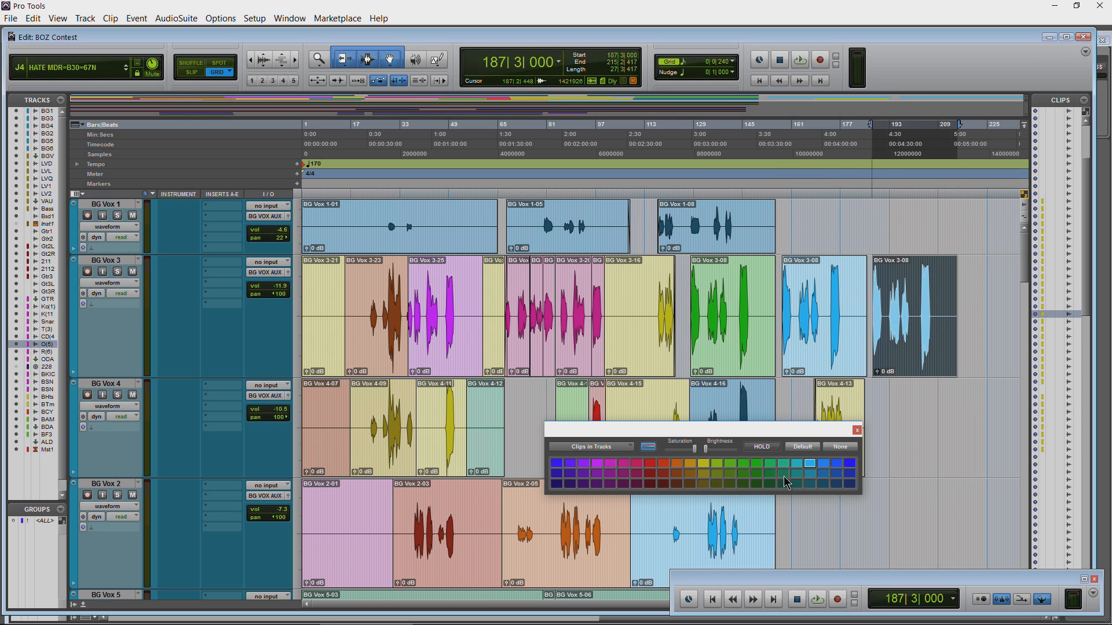
{"action": "left_click", "coordinate": [754, 463]}
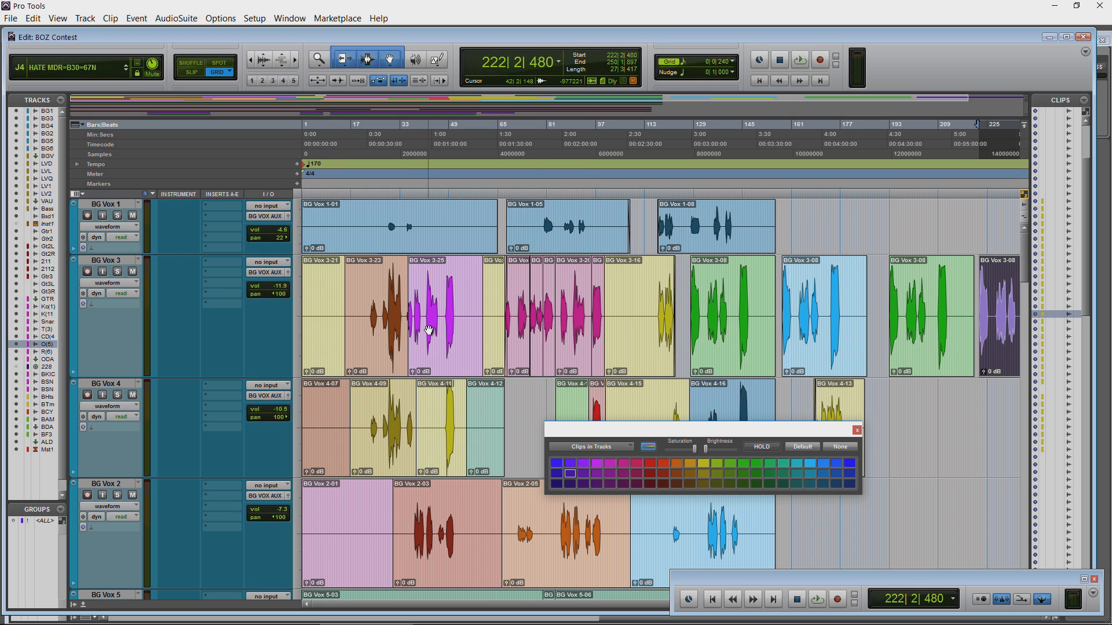
{"action": "left_click", "coordinate": [823, 484]}
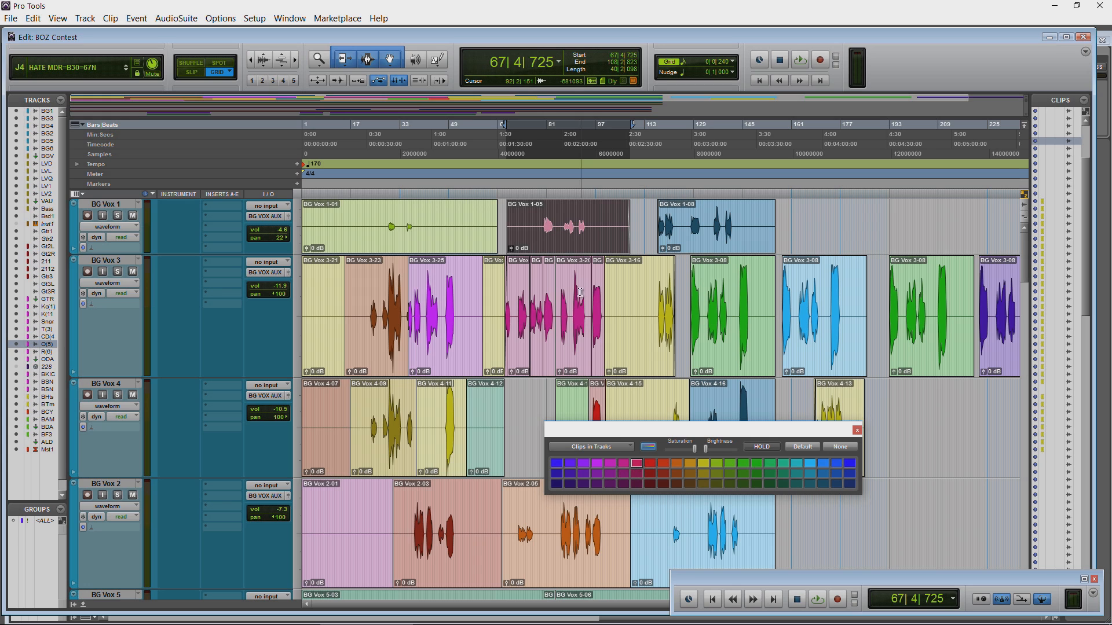
Colour the BG Vox 1-05 clips pink so the top track alternates yellow, pink and blue
{"action": "left_click", "coordinate": [801, 227]}
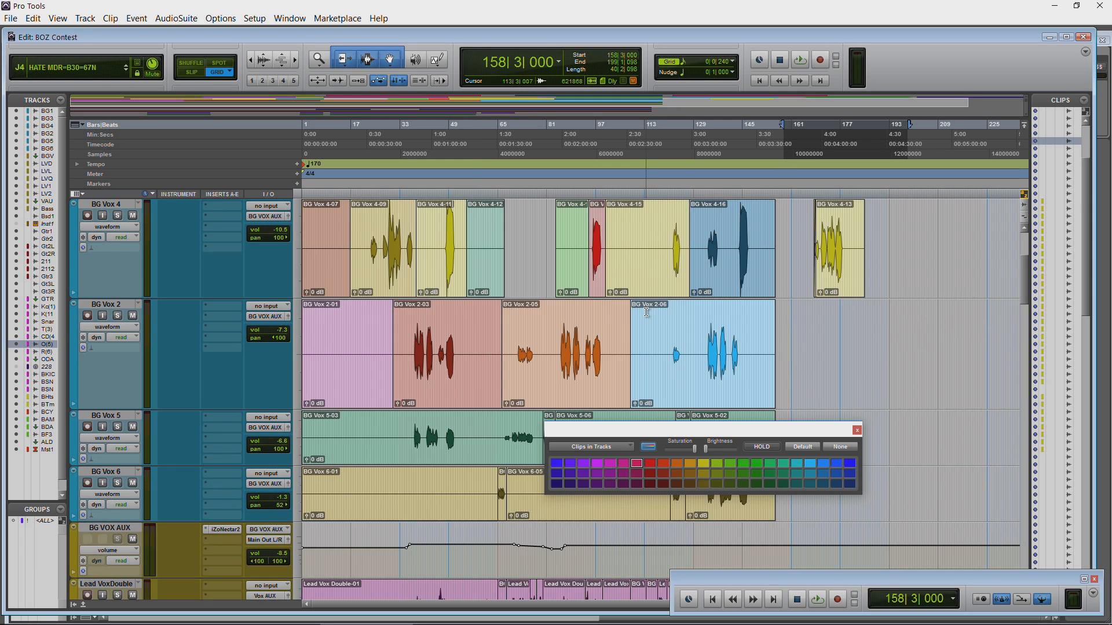
{"action": "scroll", "scroll_direction": "down", "scroll_amount": 3}
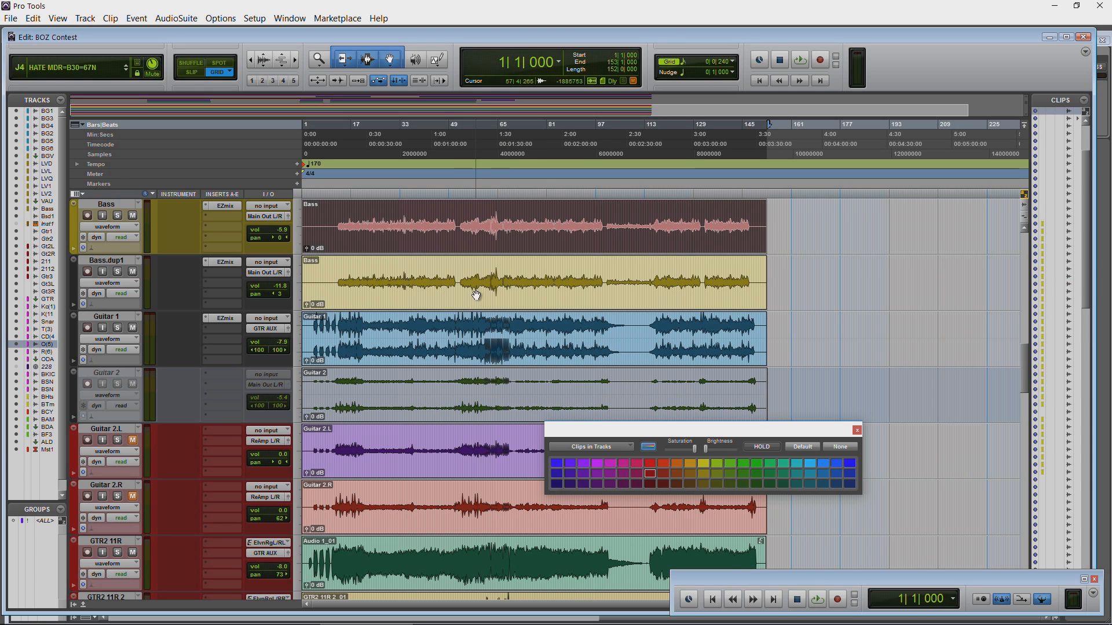
{"action": "left_click", "coordinate": [589, 447]}
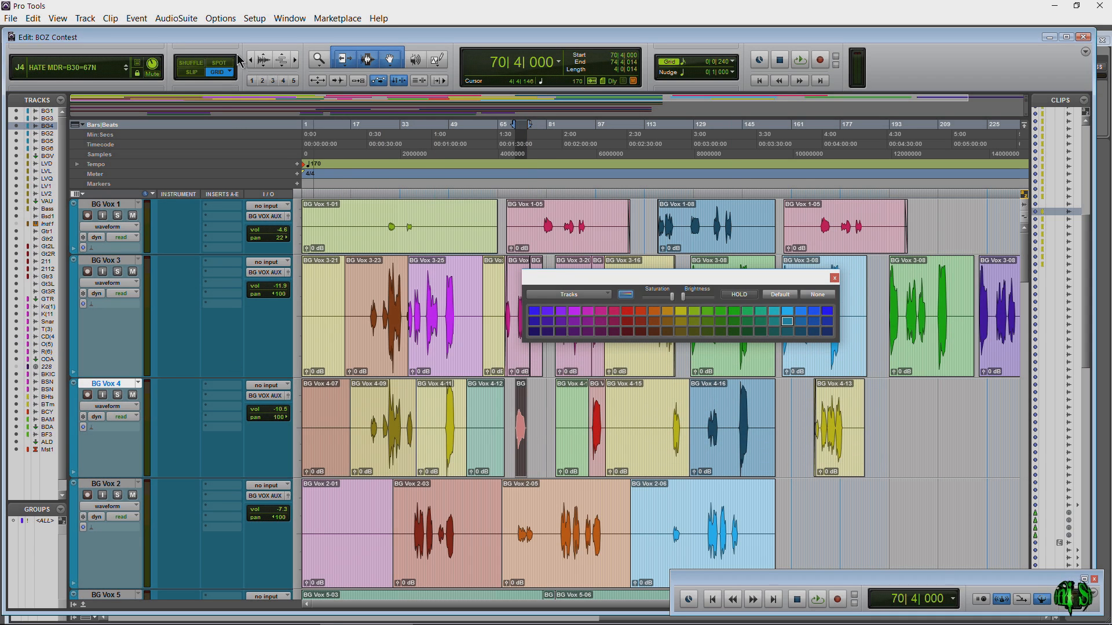
Dismiss the Setup menu and pick the BG Vox 4-15 clip for recolouring
{"action": "left_click", "coordinate": [254, 17]}
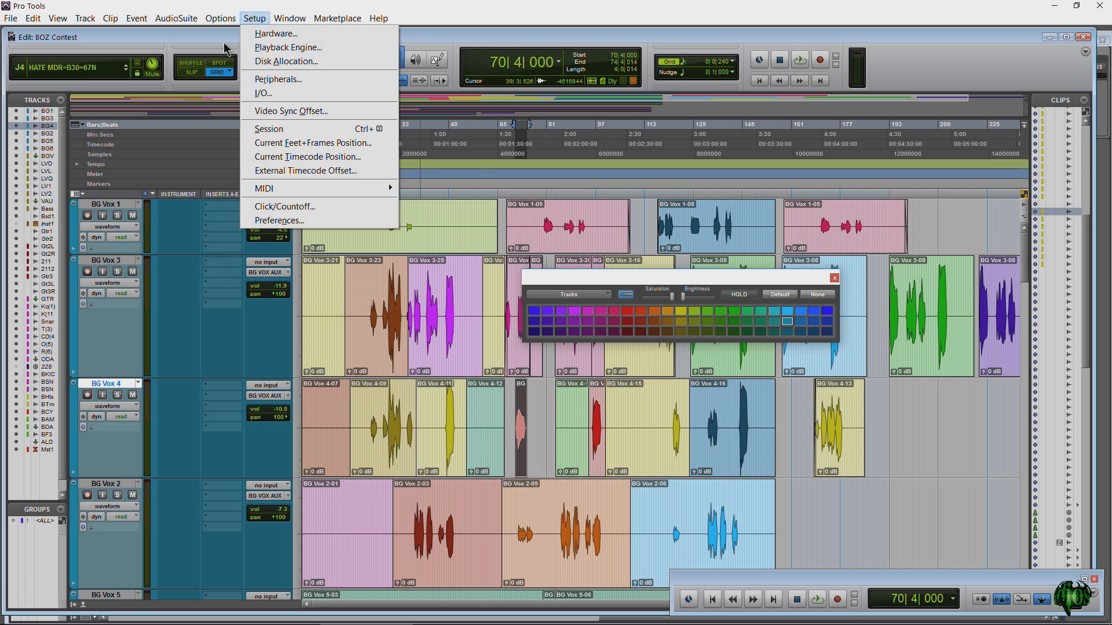
{"action": "left_click", "coordinate": [290, 18]}
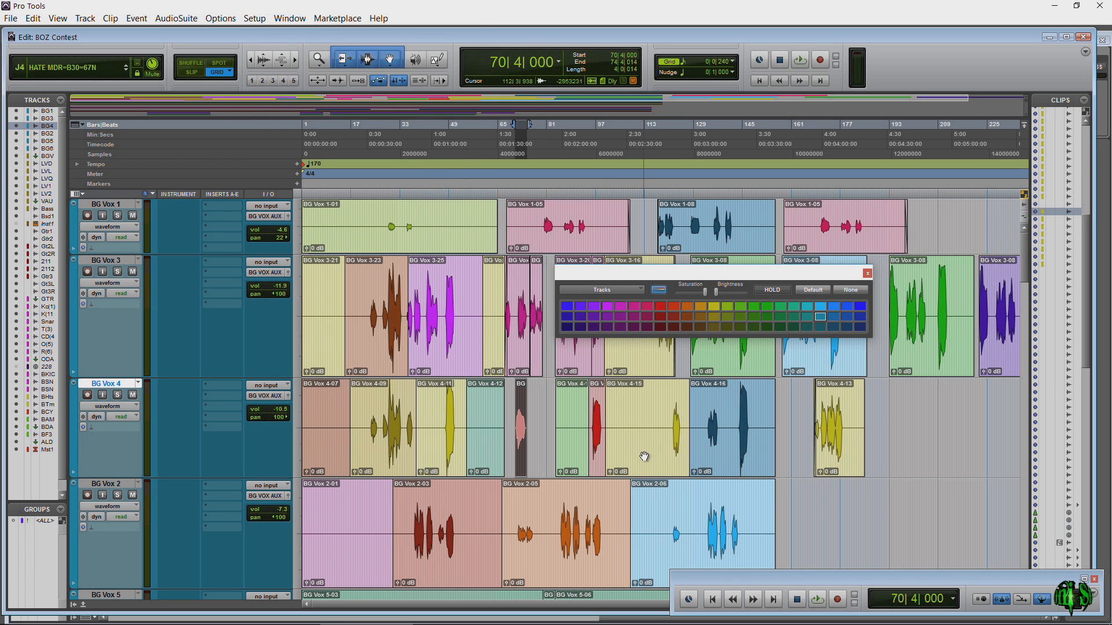
{"action": "left_click", "coordinate": [601, 290]}
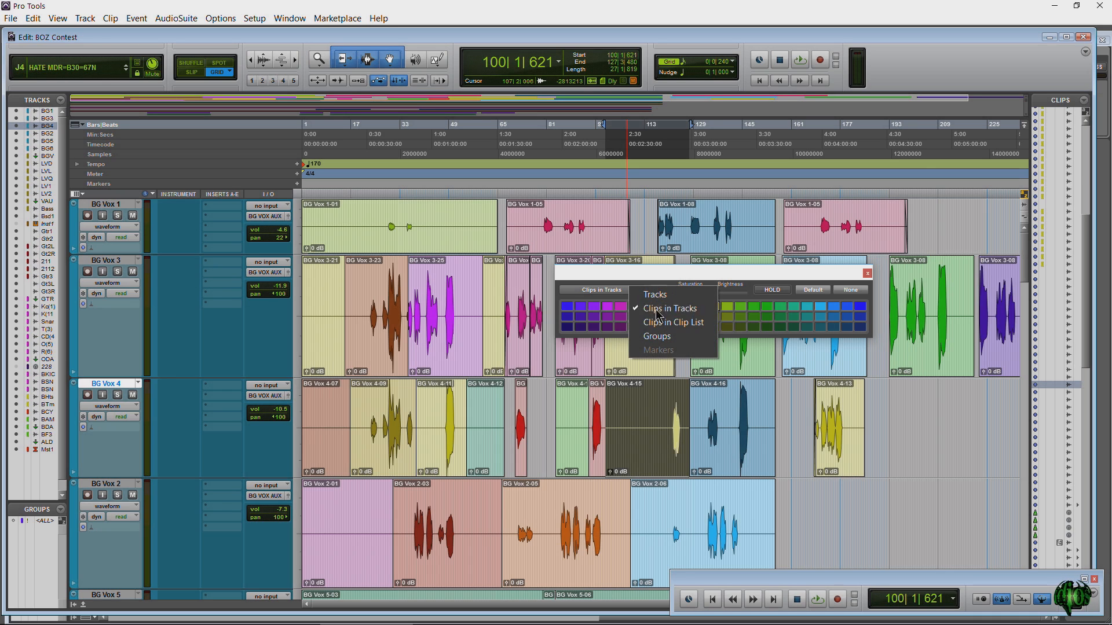